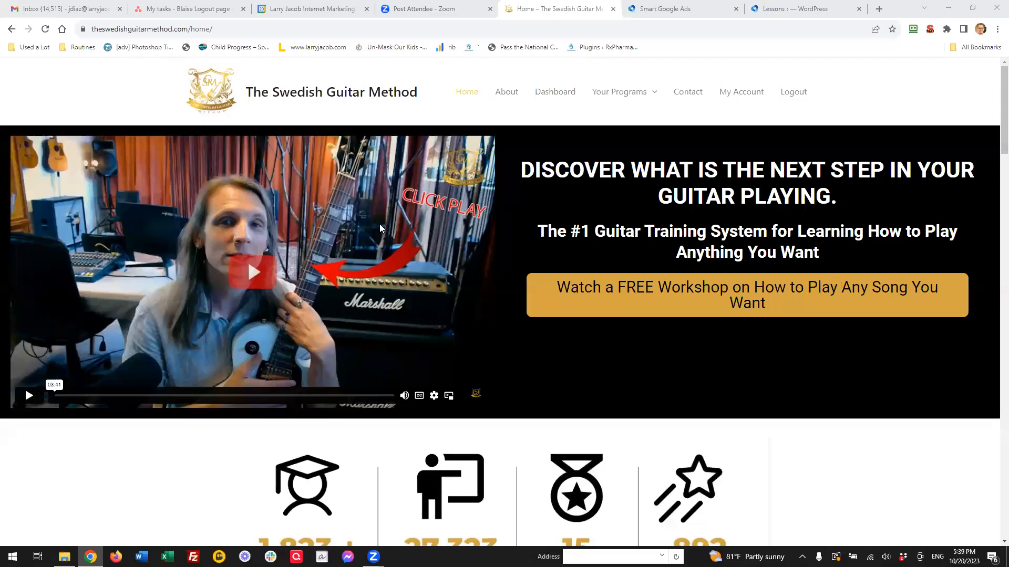
{"action": "mouse_move", "coordinate": [310, 230]}
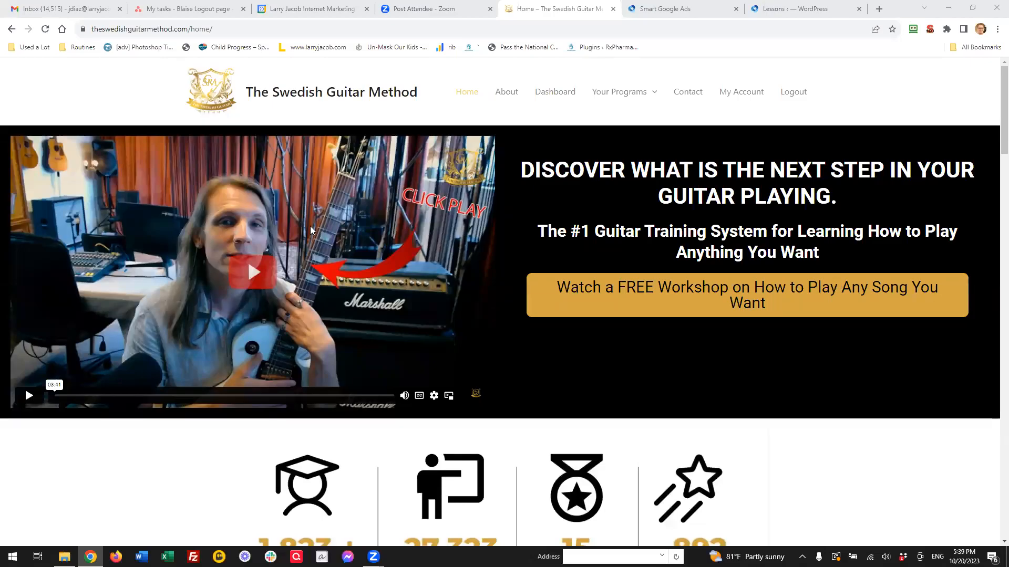
- Go to the member dashboard listing the special programs and guitar courses
{"action": "scroll", "scroll_direction": "down", "scroll_amount": 3}
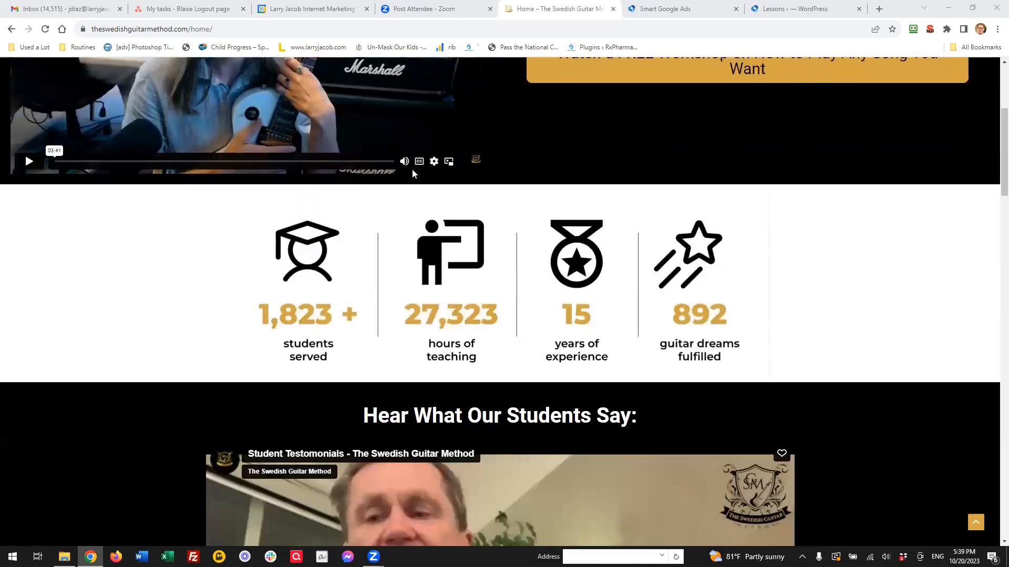
{"action": "scroll", "scroll_direction": "up", "scroll_amount": 3}
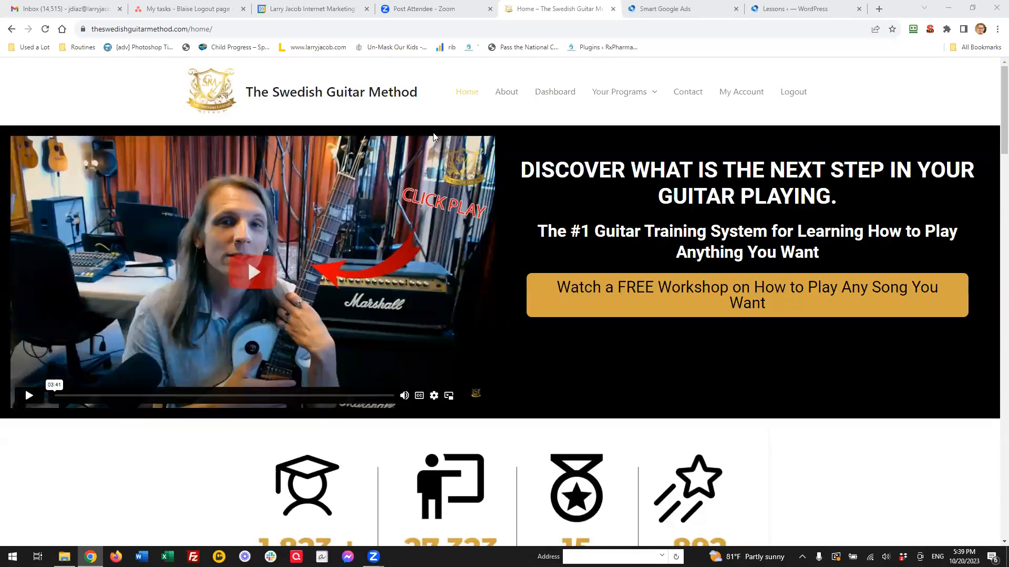
{"action": "left_click", "coordinate": [555, 91]}
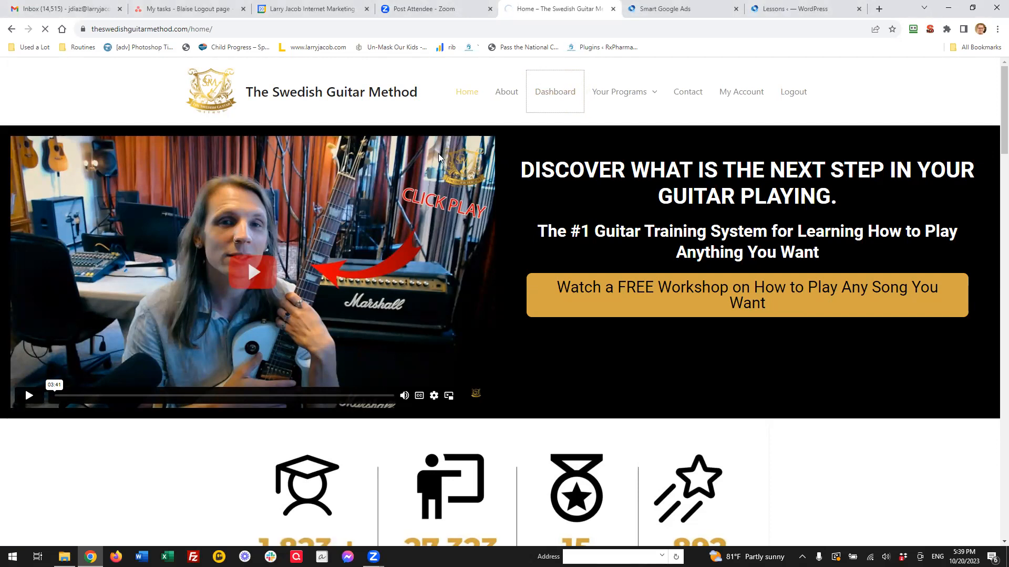
{"action": "left_click", "coordinate": [554, 92]}
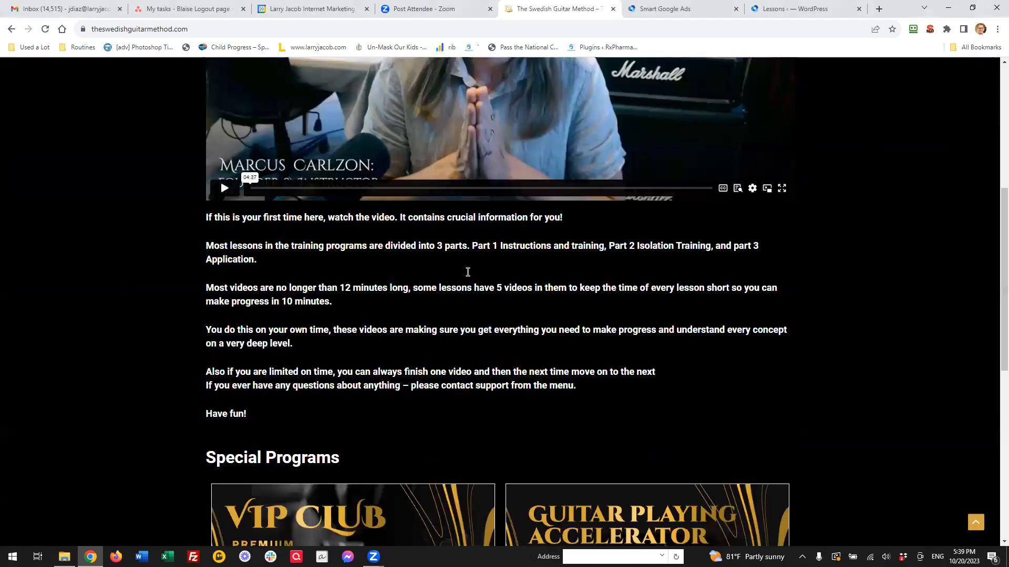
- Scroll to the Courses section and choose Learn More under Total Guitar Mastery
{"action": "scroll", "scroll_direction": "down", "scroll_amount": 3}
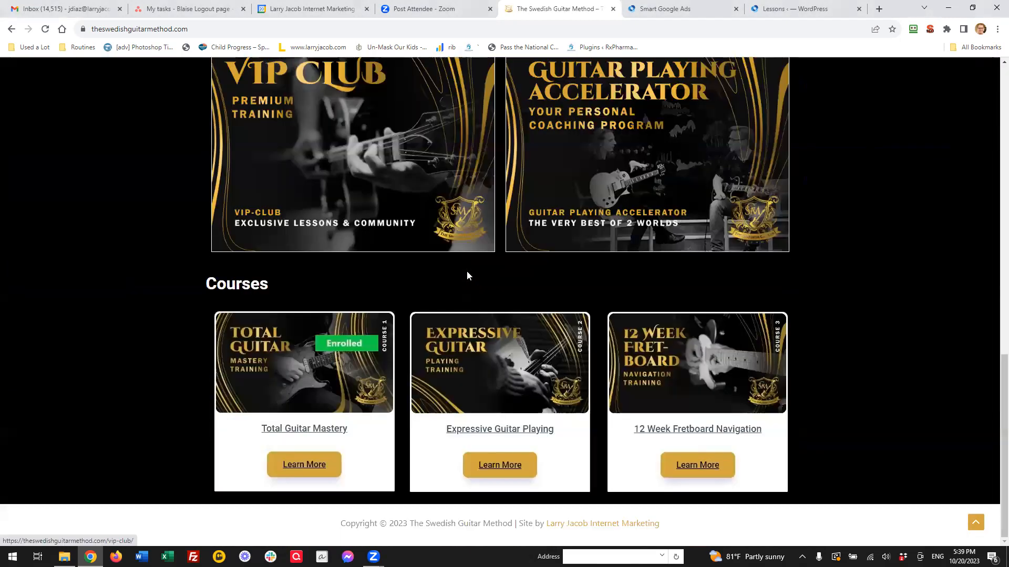
{"action": "left_click", "coordinate": [303, 465]}
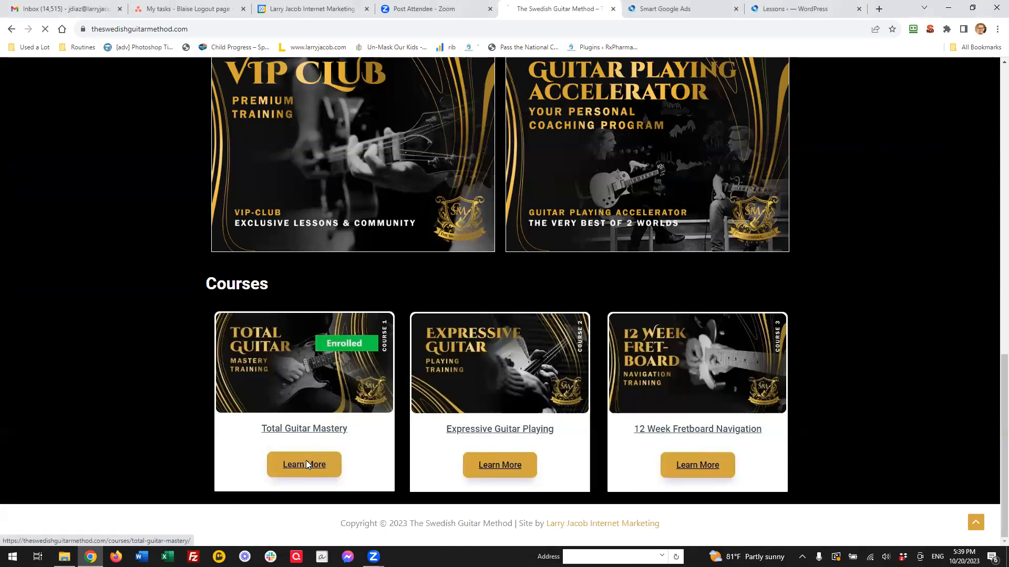
- Expand and collapse the Rhythm Guitar Training and Relevant Guitar Music Theory lesson lists
{"action": "left_click", "coordinate": [304, 464]}
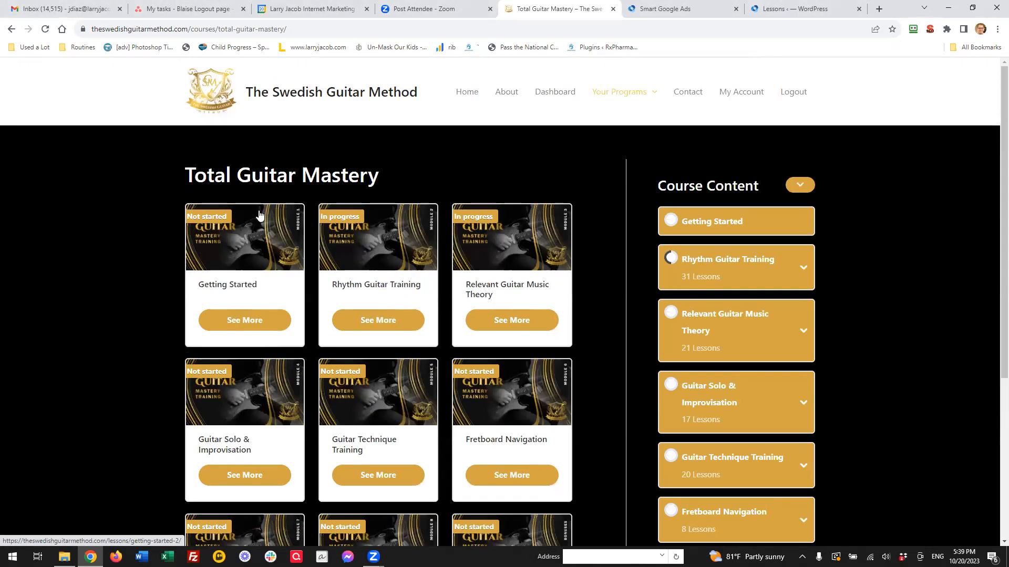
{"action": "mouse_move", "coordinate": [277, 286]}
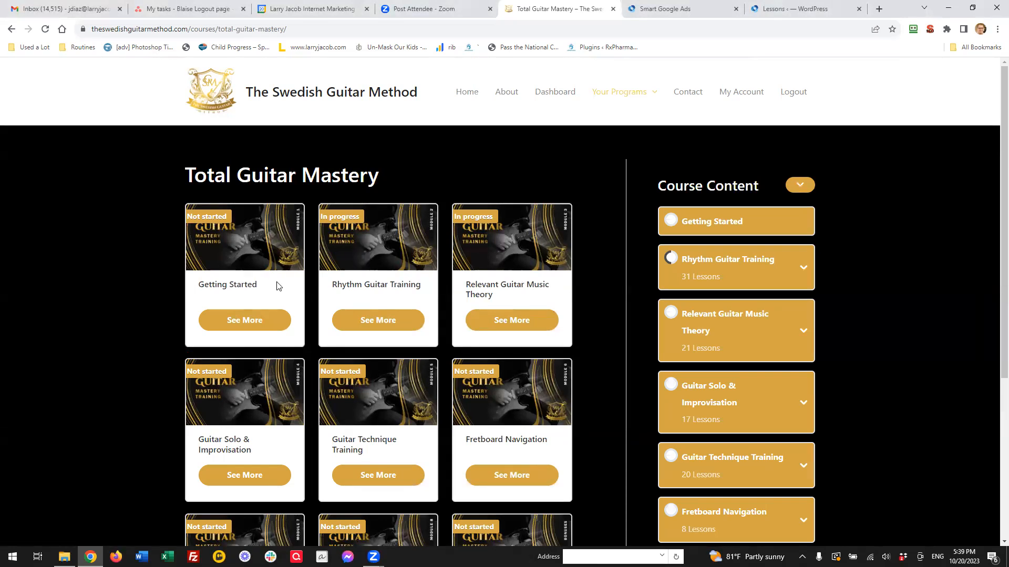
{"action": "mouse_move", "coordinate": [725, 259]}
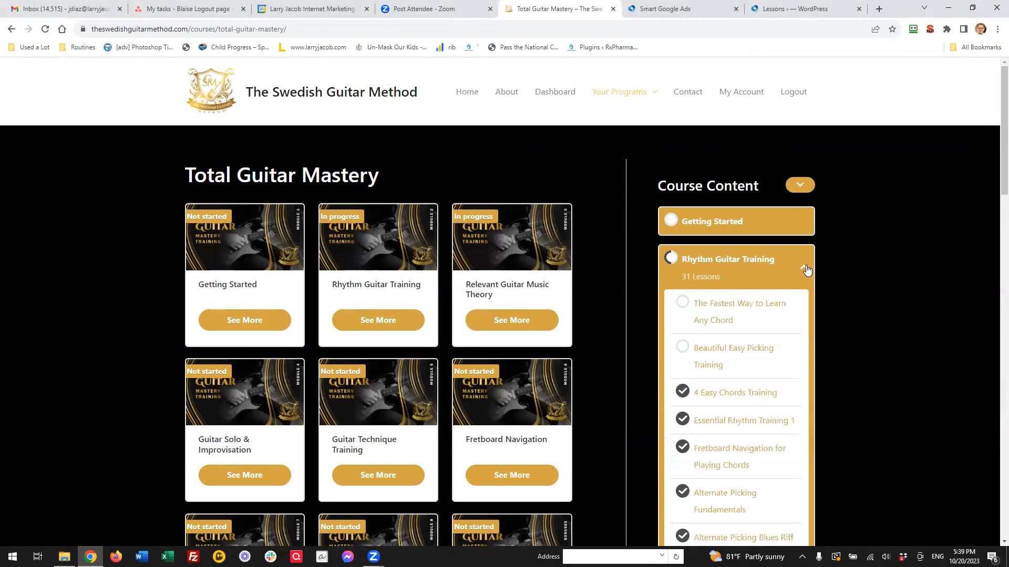
{"action": "left_click", "coordinate": [806, 268]}
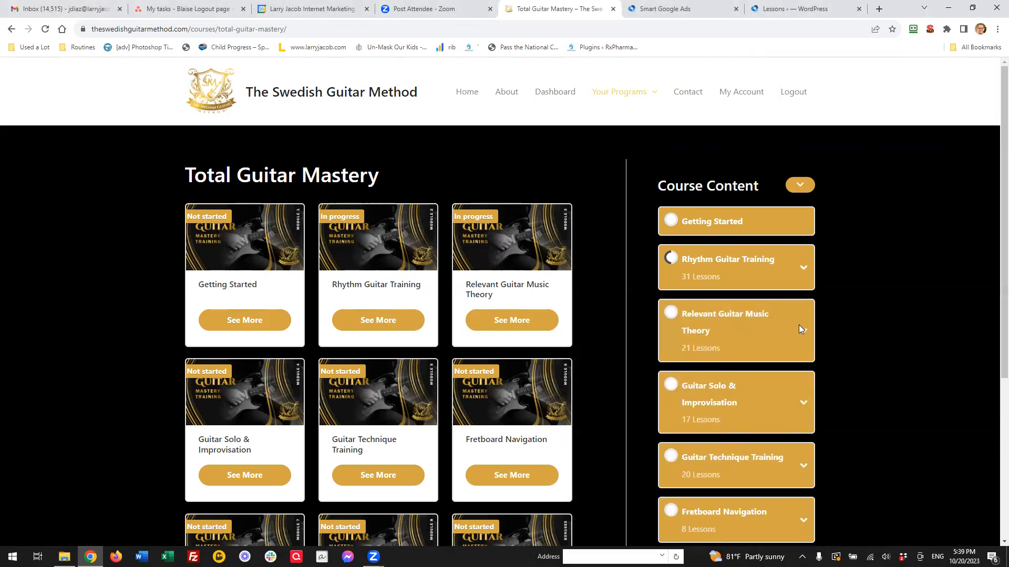
{"action": "left_click", "coordinate": [734, 330]}
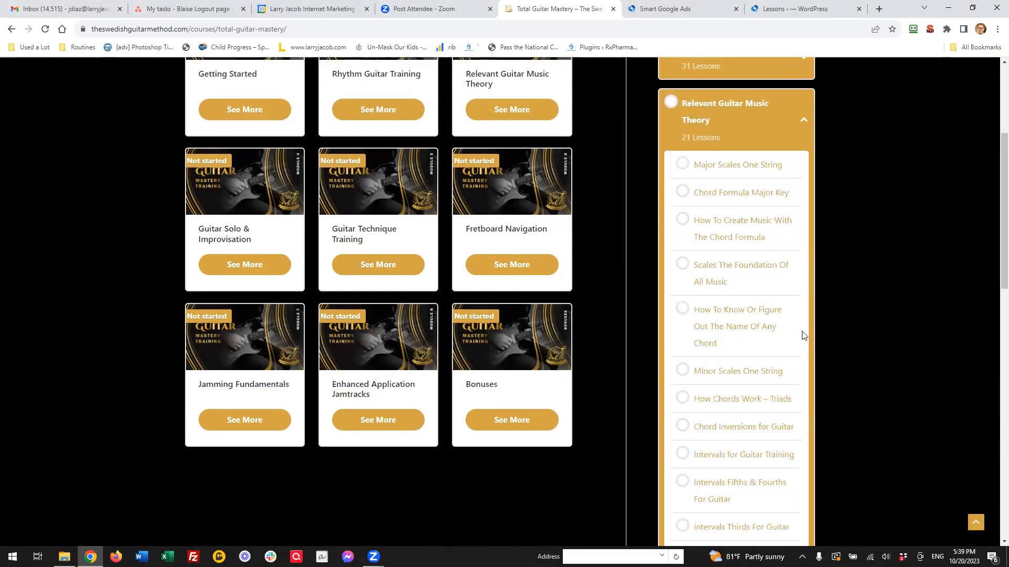
{"action": "scroll", "scroll_direction": "up", "scroll_amount": 3}
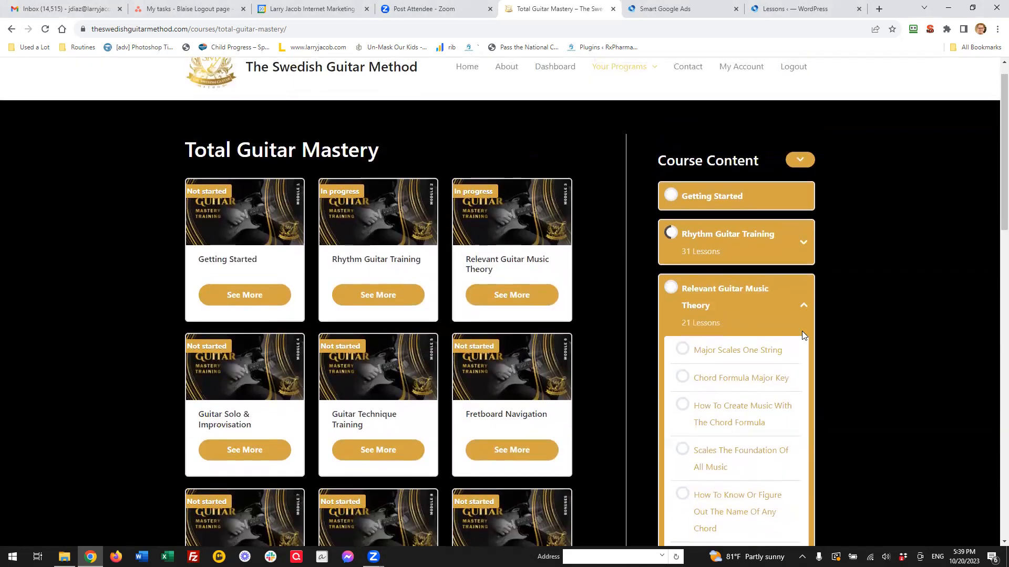
{"action": "left_click", "coordinate": [803, 304]}
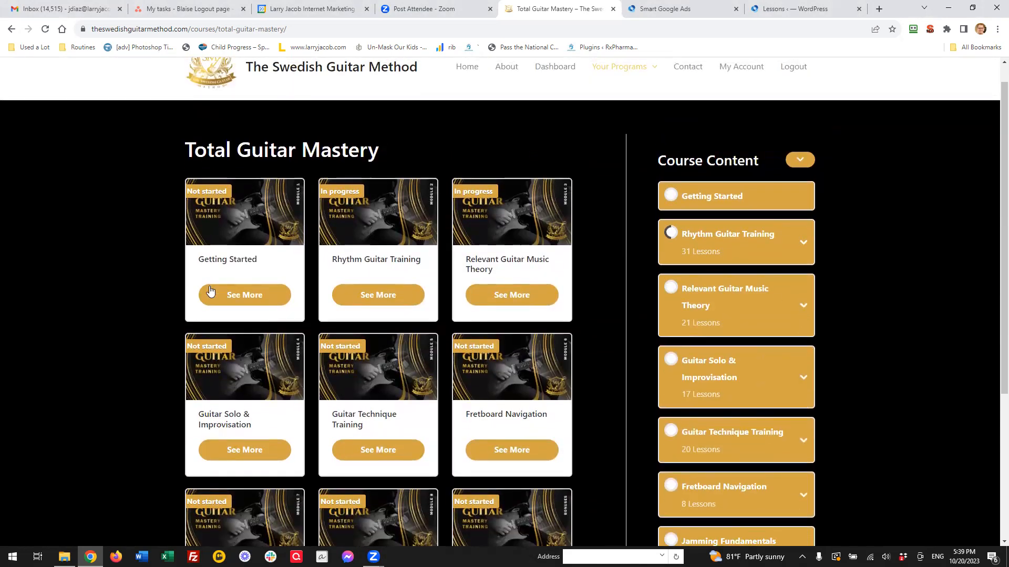
- Open the Getting Started lesson and review its video, roadmap downloads and content list
{"action": "left_click", "coordinate": [243, 294]}
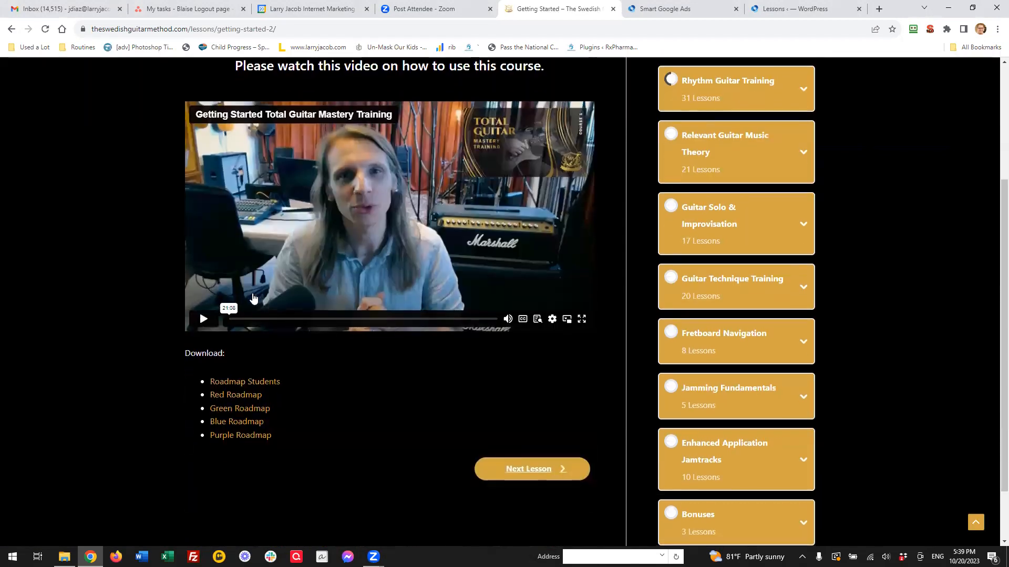
{"action": "scroll", "scroll_direction": "up", "scroll_amount": 3}
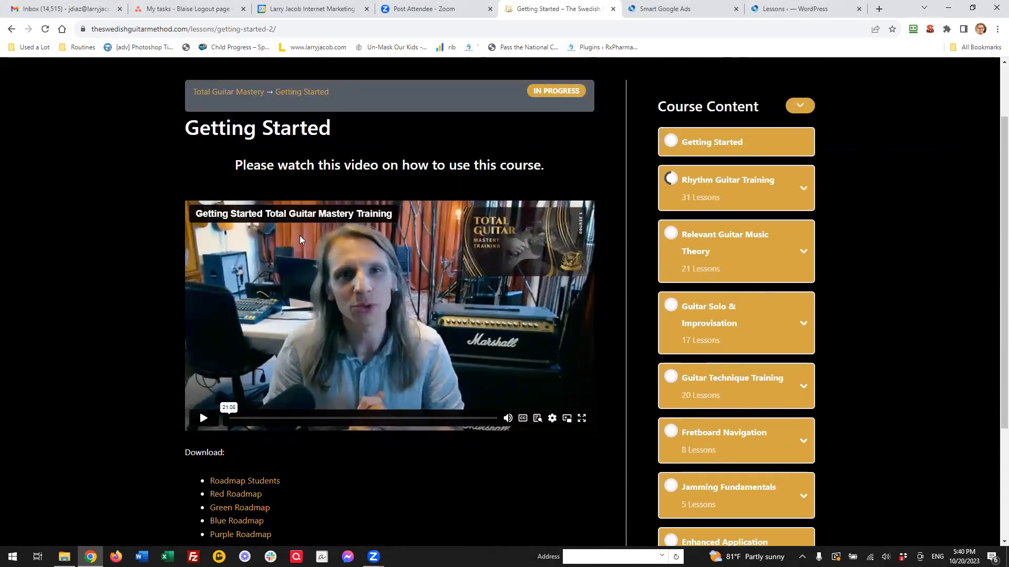
{"action": "scroll", "scroll_direction": "up", "scroll_amount": 3}
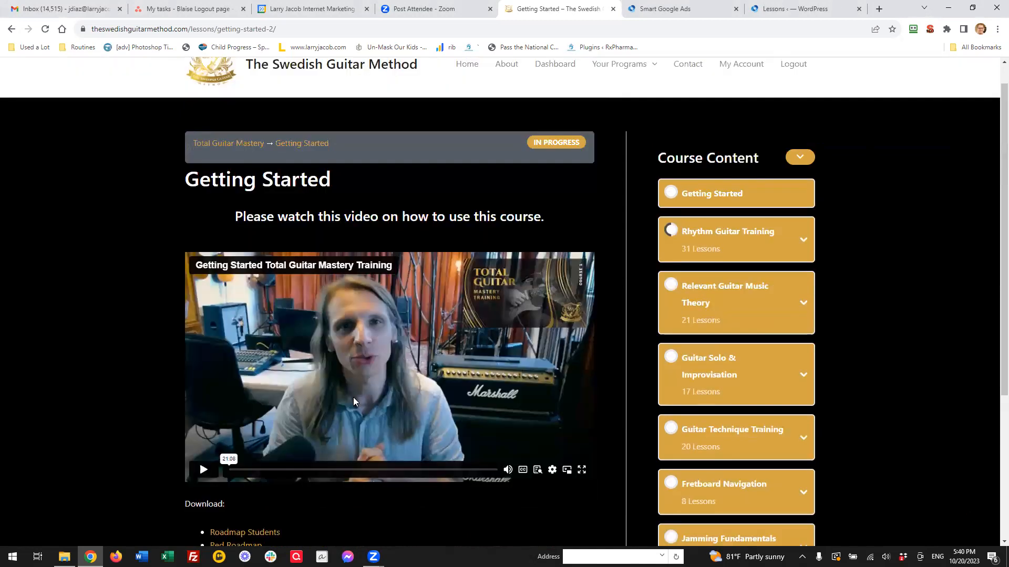
{"action": "scroll", "scroll_direction": "up", "scroll_amount": 3}
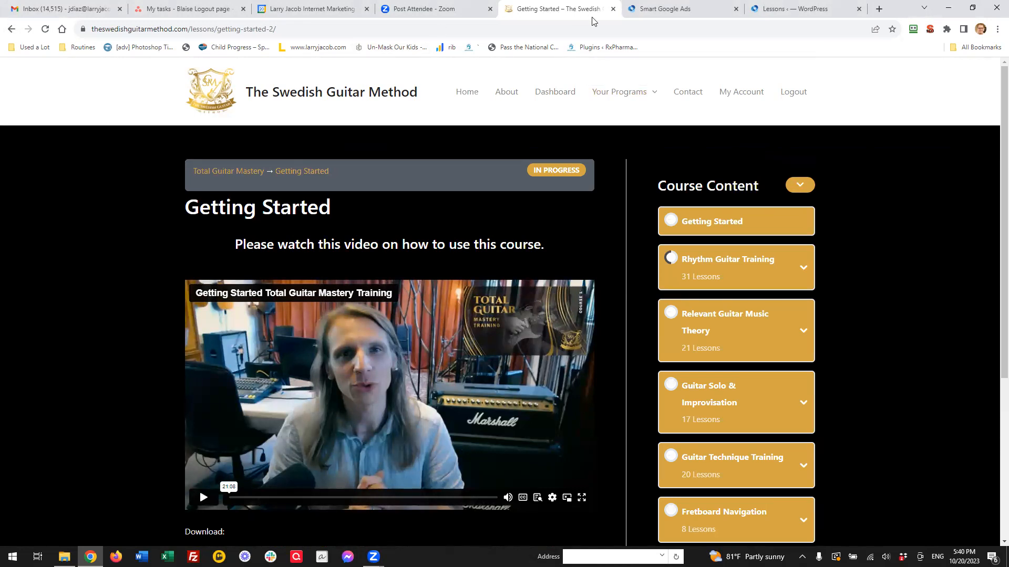
- Switch to the Smart Google Ads course page and browse its overview and learning outcomes
{"action": "left_click", "coordinate": [680, 8]}
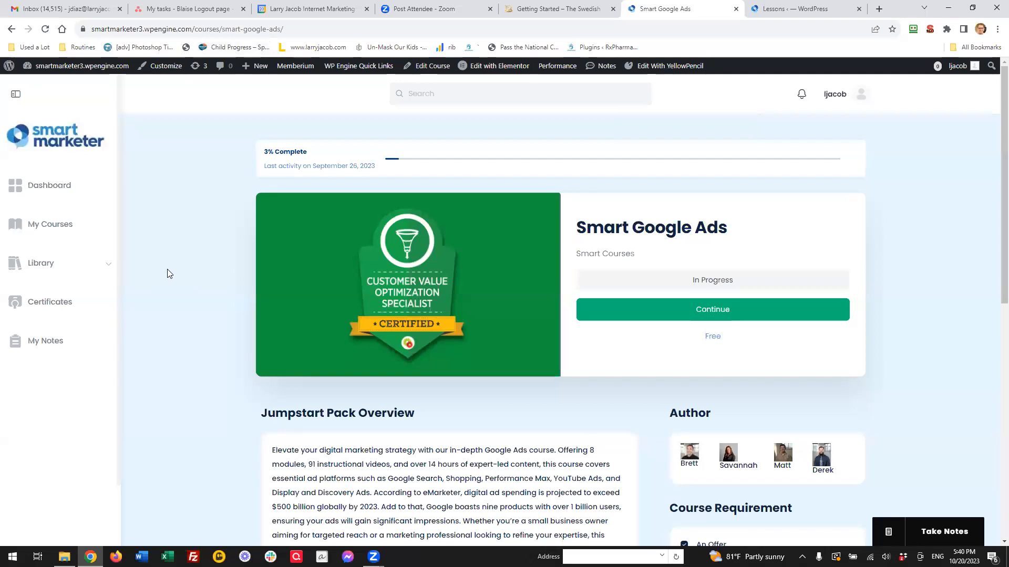
{"action": "mouse_move", "coordinate": [212, 50]}
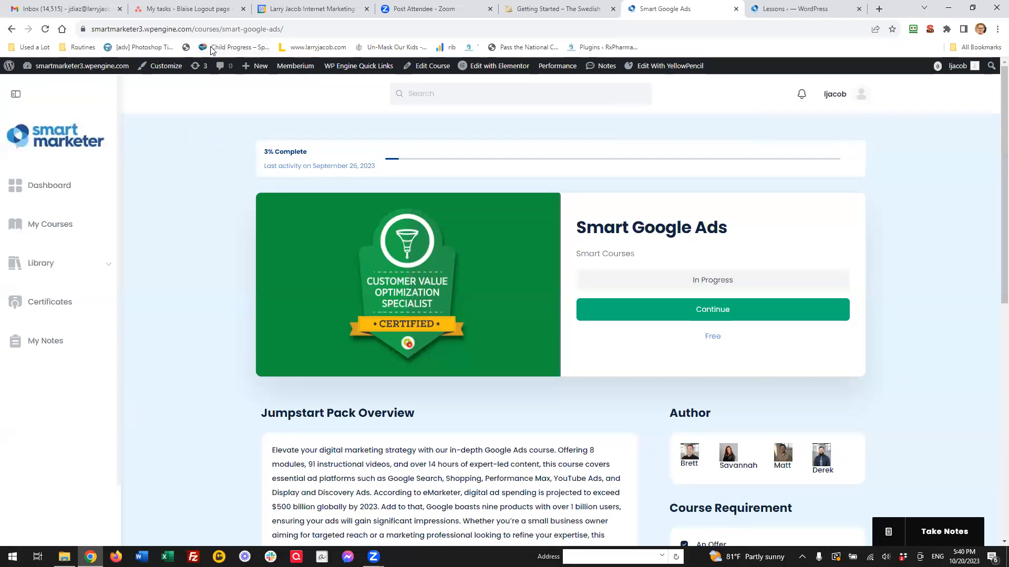
{"action": "scroll", "scroll_direction": "down", "scroll_amount": 3}
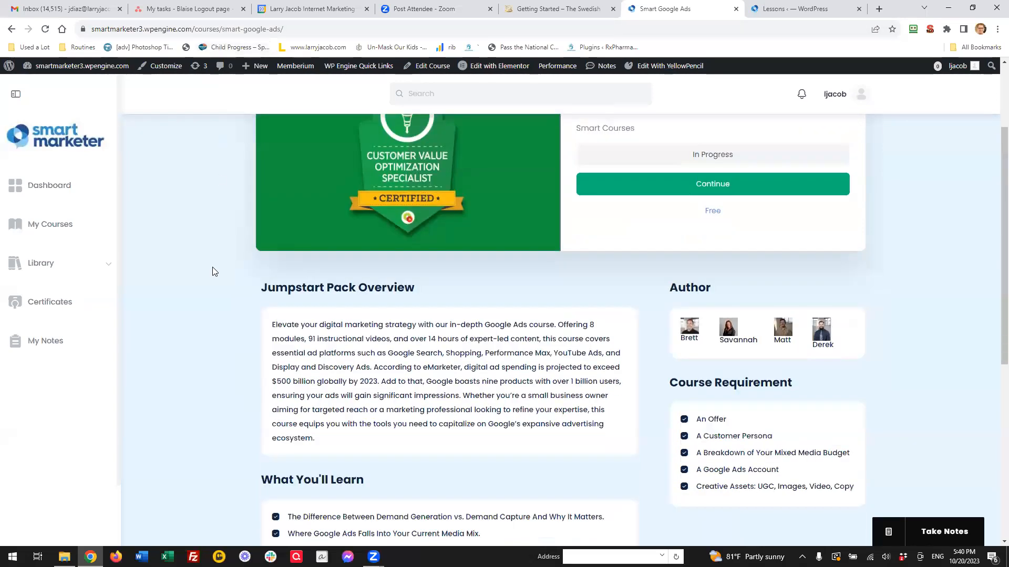
{"action": "scroll", "scroll_direction": "down", "scroll_amount": 3}
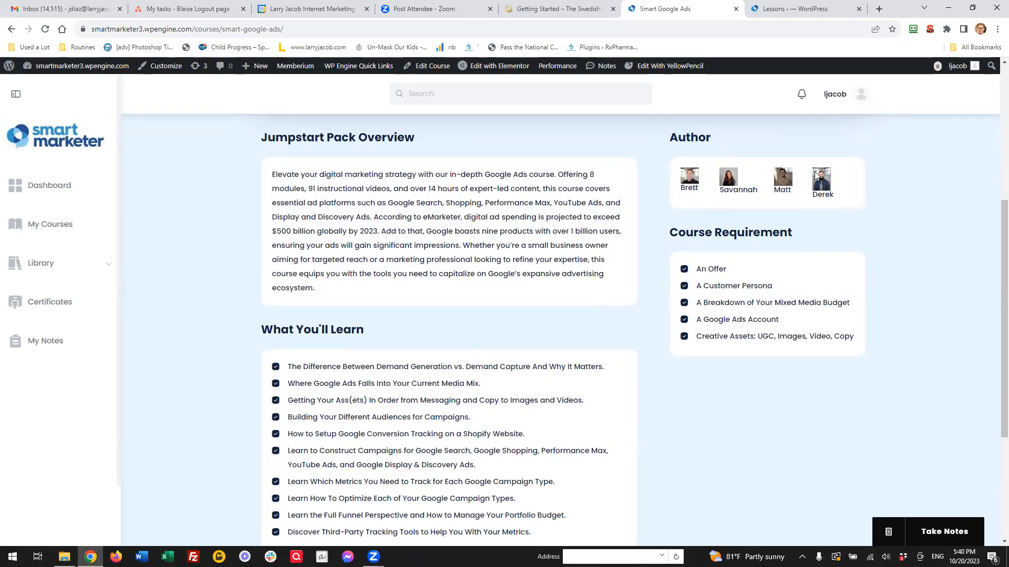
{"action": "mouse_move", "coordinate": [747, 185]}
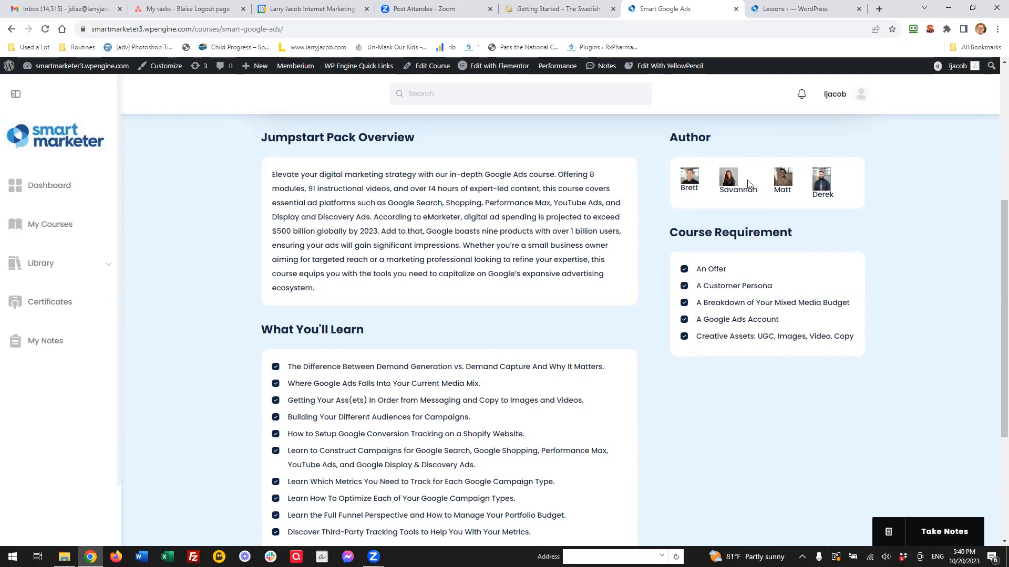
{"action": "mouse_move", "coordinate": [689, 181]}
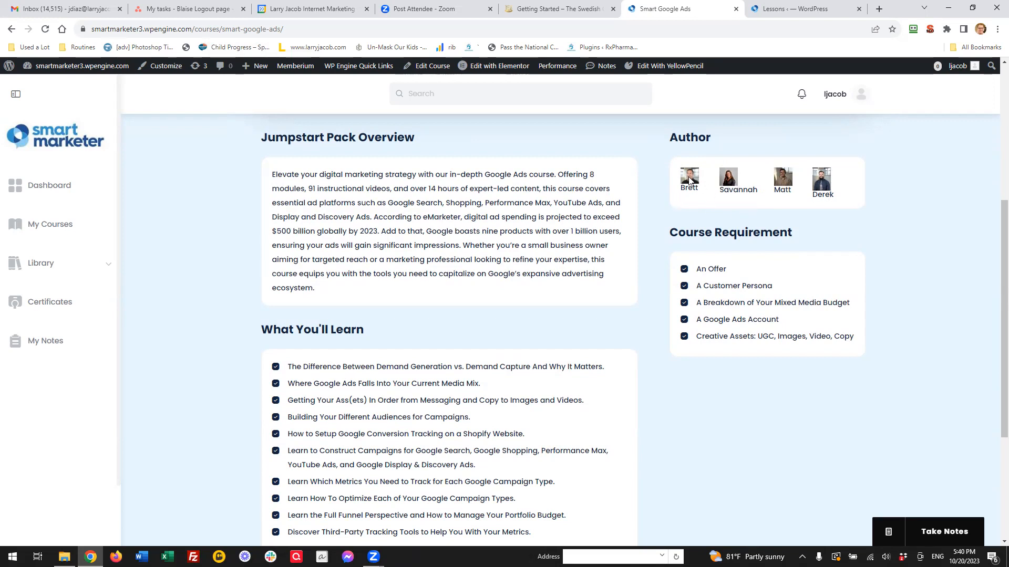
{"action": "mouse_move", "coordinate": [550, 325]}
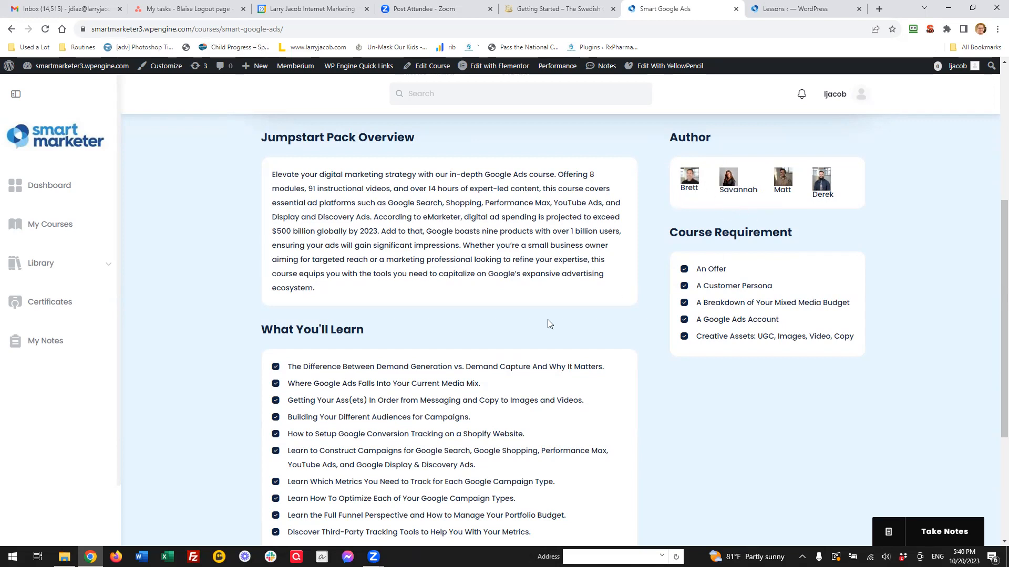
{"action": "scroll", "scroll_direction": "up", "scroll_amount": 3}
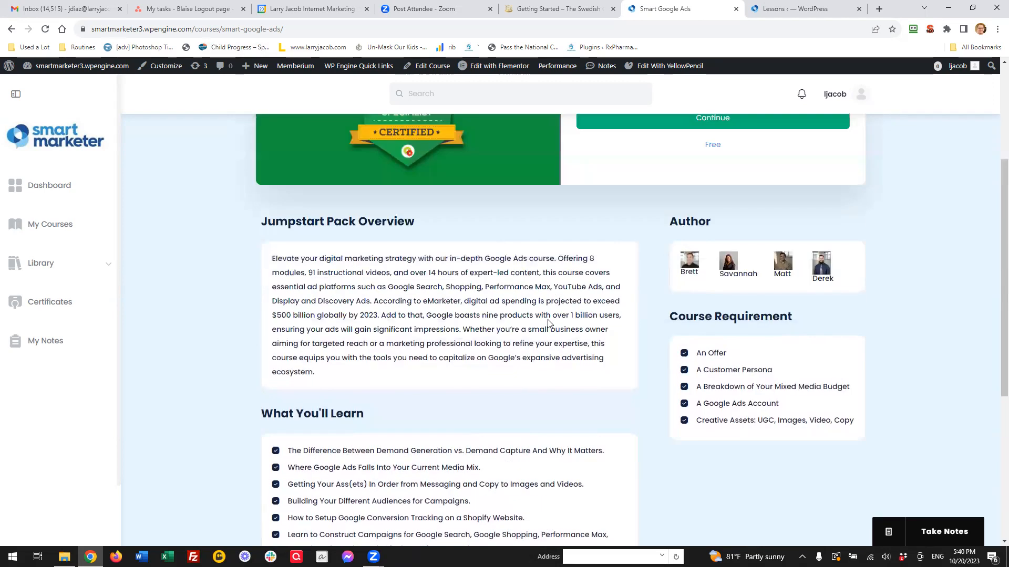
{"action": "scroll", "scroll_direction": "down", "scroll_amount": 3}
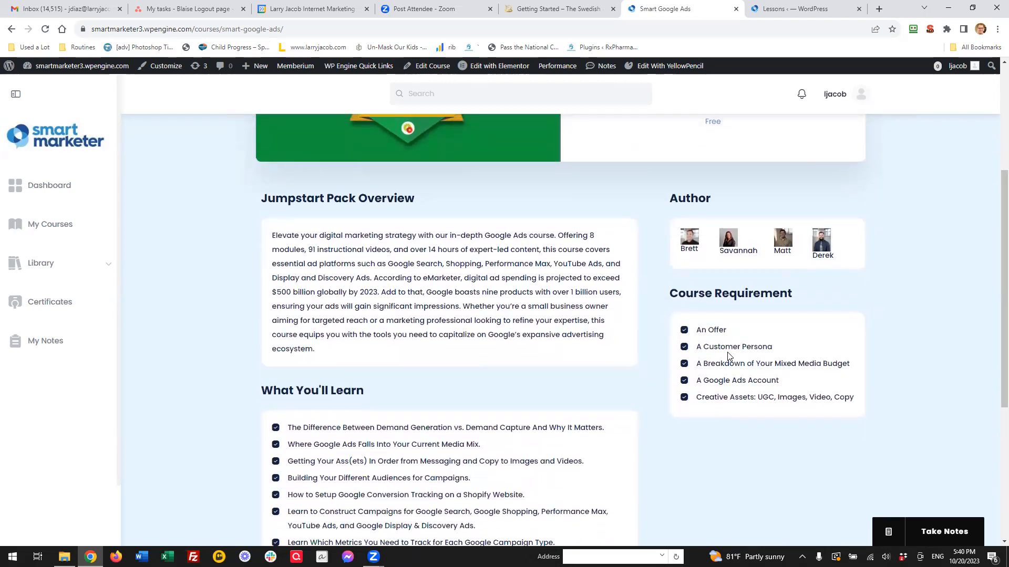
- Review the requirements, check the browser page options, and return to the top
{"action": "scroll", "scroll_direction": "down", "scroll_amount": 3}
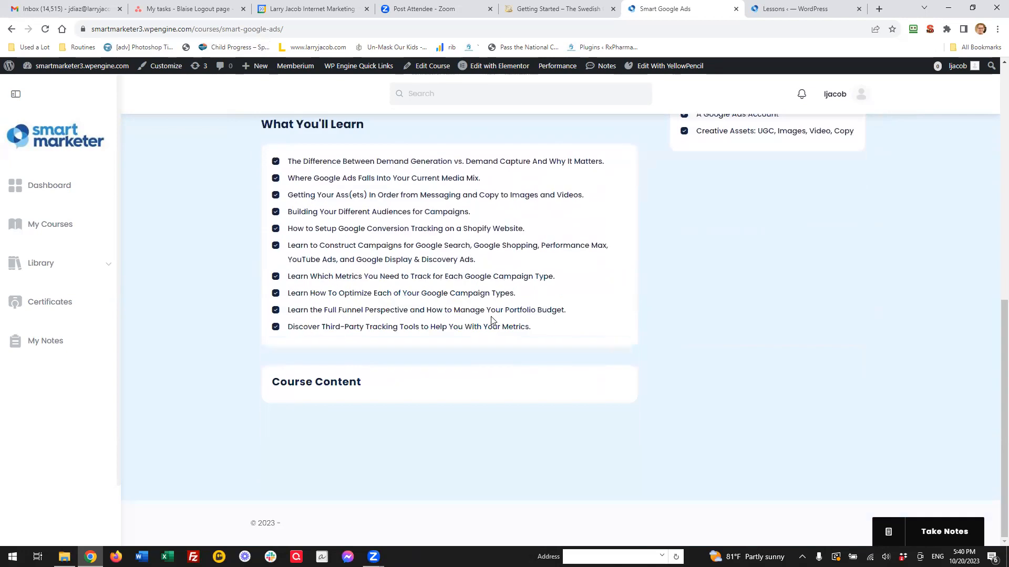
{"action": "scroll", "scroll_direction": "up", "scroll_amount": 3}
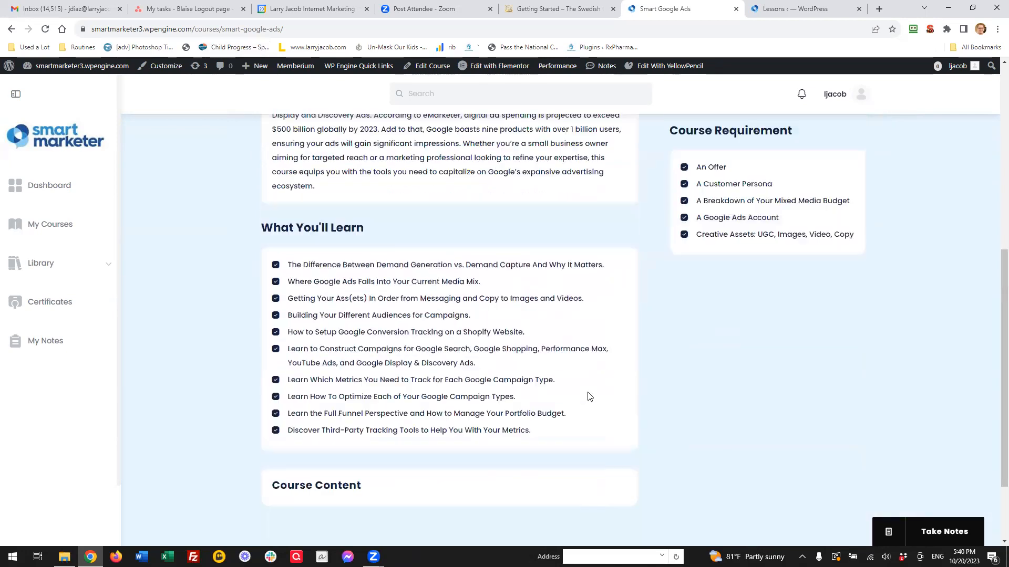
{"action": "right_click", "coordinate": [587, 396]}
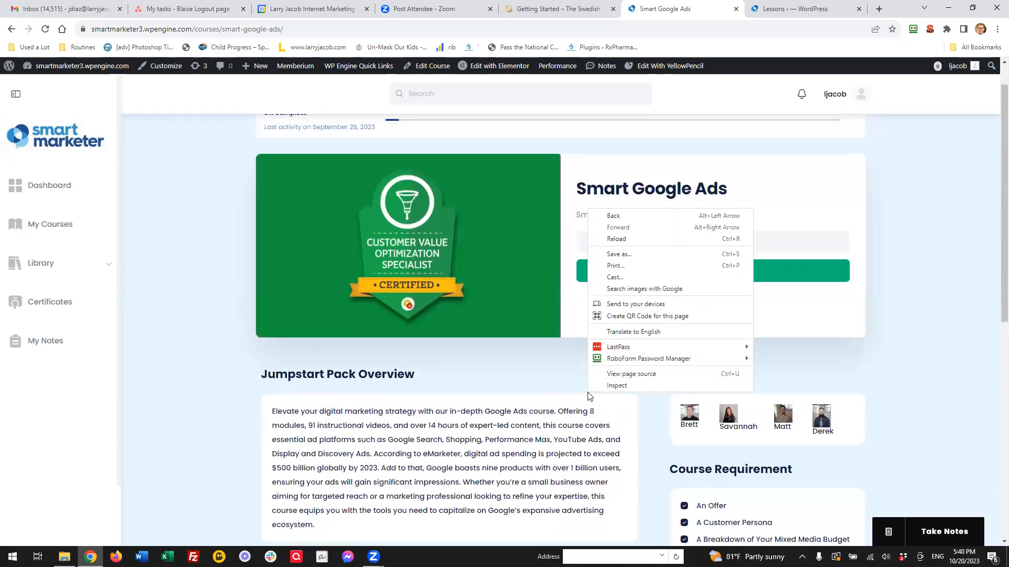
{"action": "scroll", "scroll_direction": "up", "scroll_amount": 3}
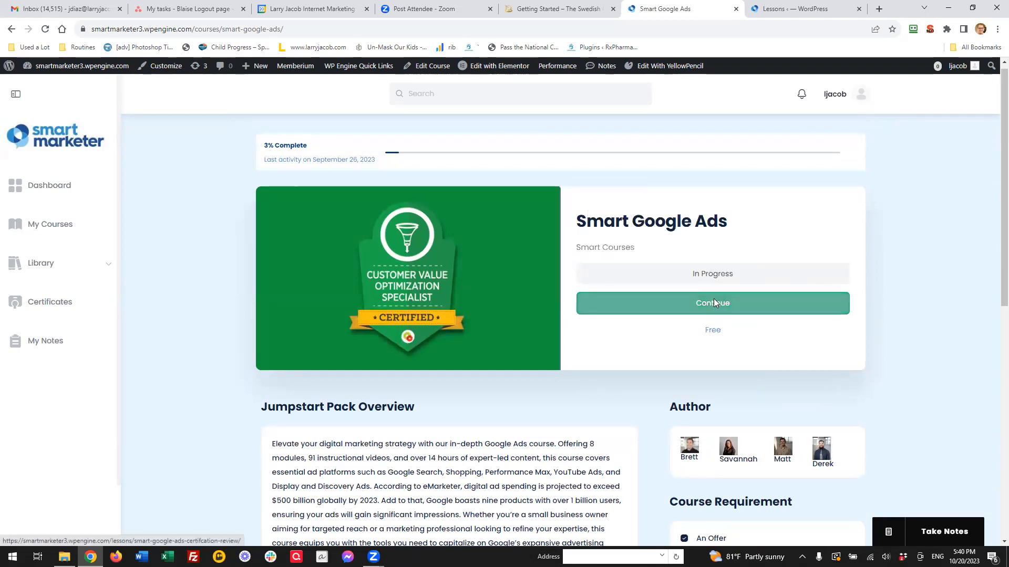
- Continue the course into the Certification Review lesson and review its notes and Download Review section
{"action": "left_click", "coordinate": [713, 302]}
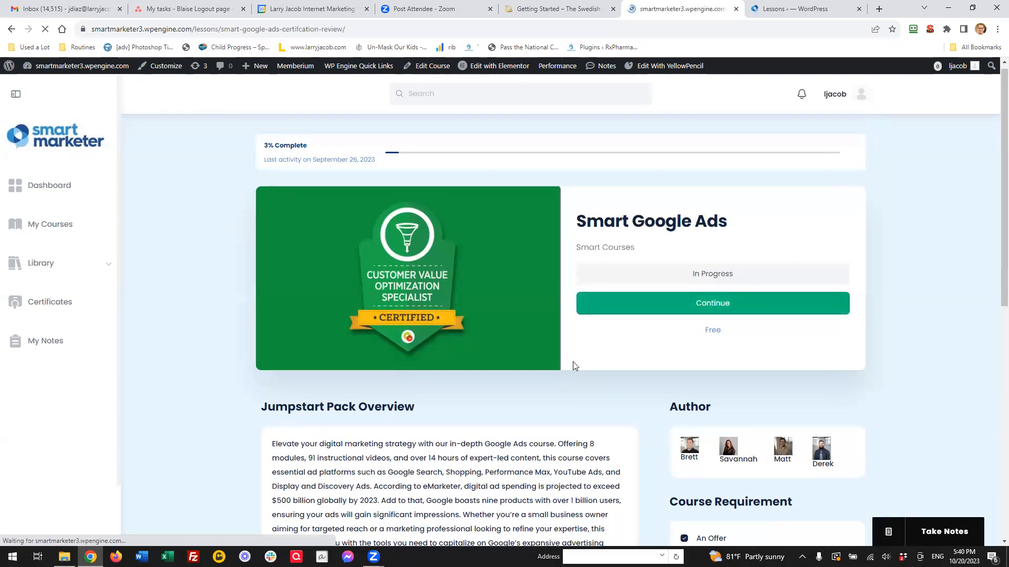
{"action": "left_click", "coordinate": [712, 302]}
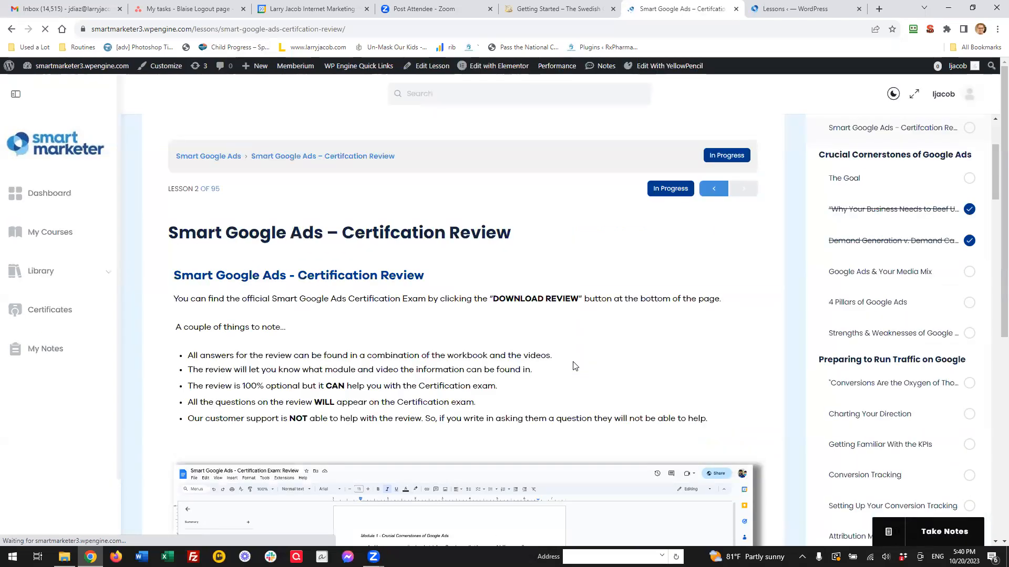
{"action": "scroll", "scroll_direction": "down", "scroll_amount": 3}
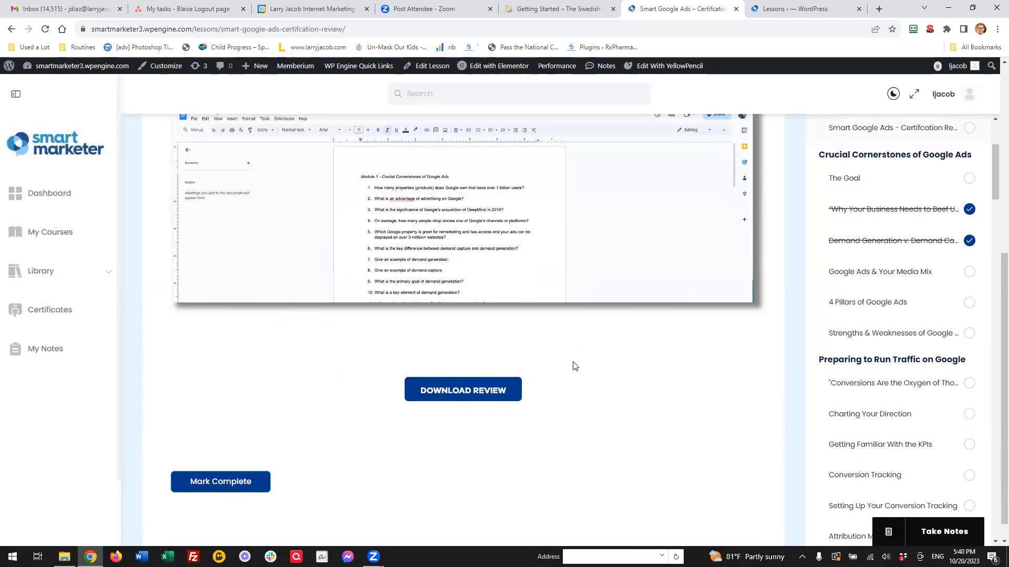
{"action": "scroll", "scroll_direction": "up", "scroll_amount": 3}
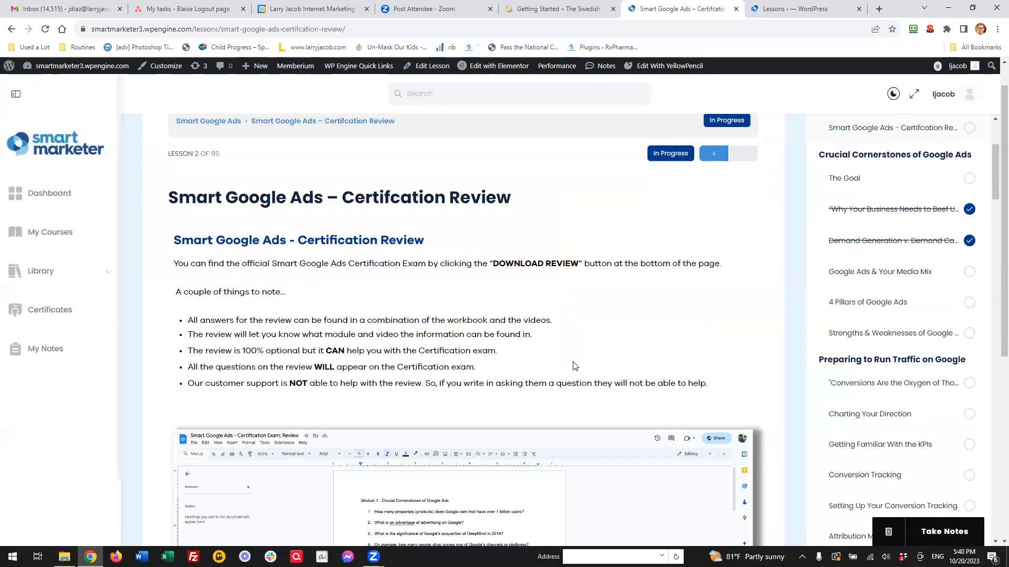
{"action": "scroll", "scroll_direction": "up", "scroll_amount": 3}
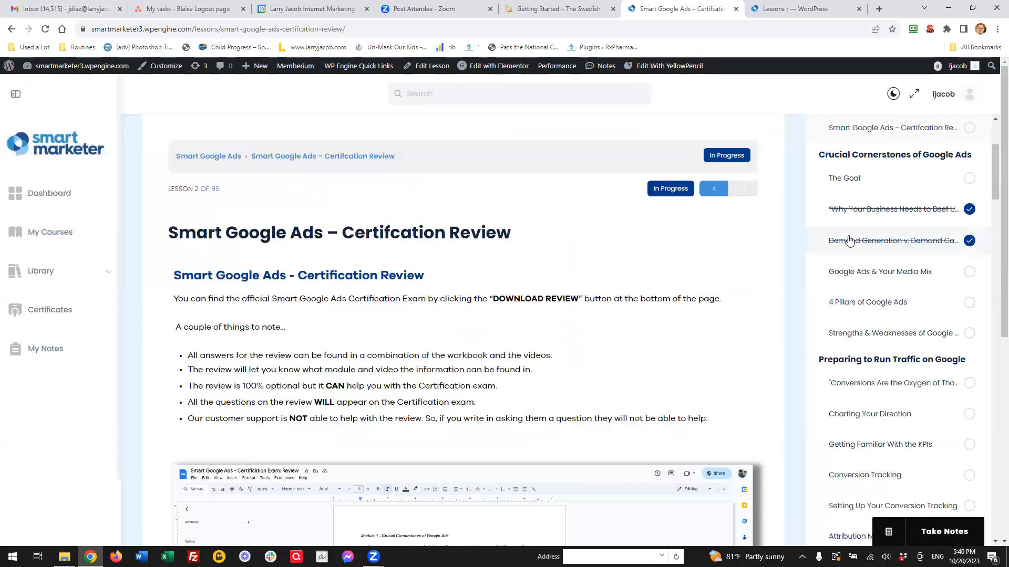
{"action": "mouse_move", "coordinate": [880, 271]}
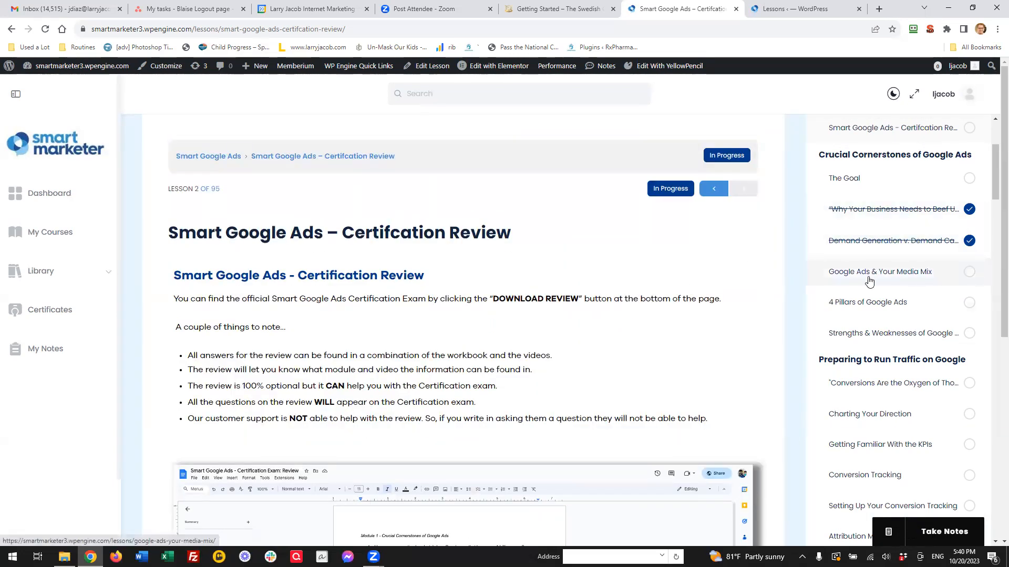
{"action": "left_click", "coordinate": [879, 271]}
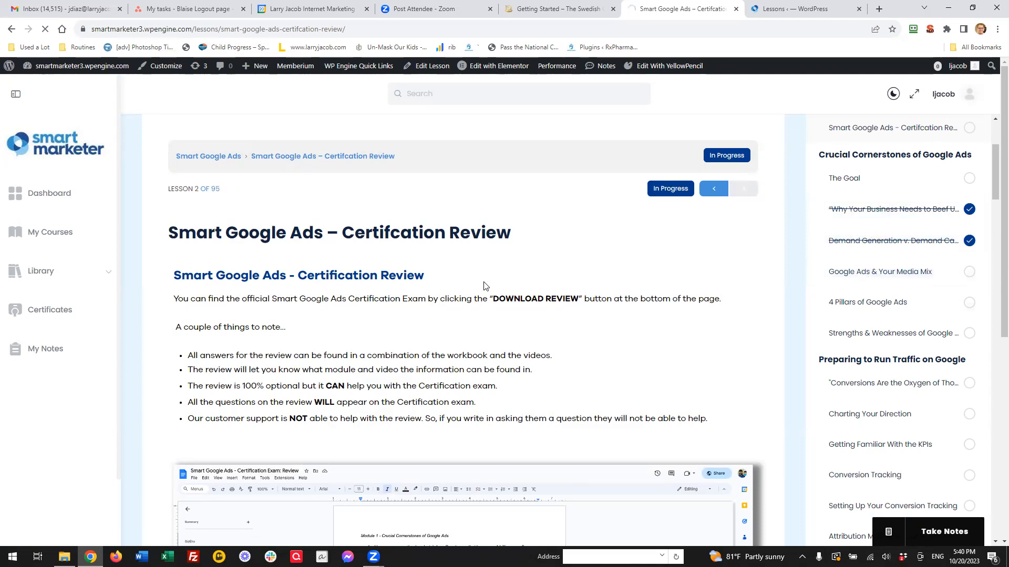
- Open the Google Ads & Your Media Mix lesson (6 of 95) and scroll through its video page
{"action": "left_click", "coordinate": [879, 271]}
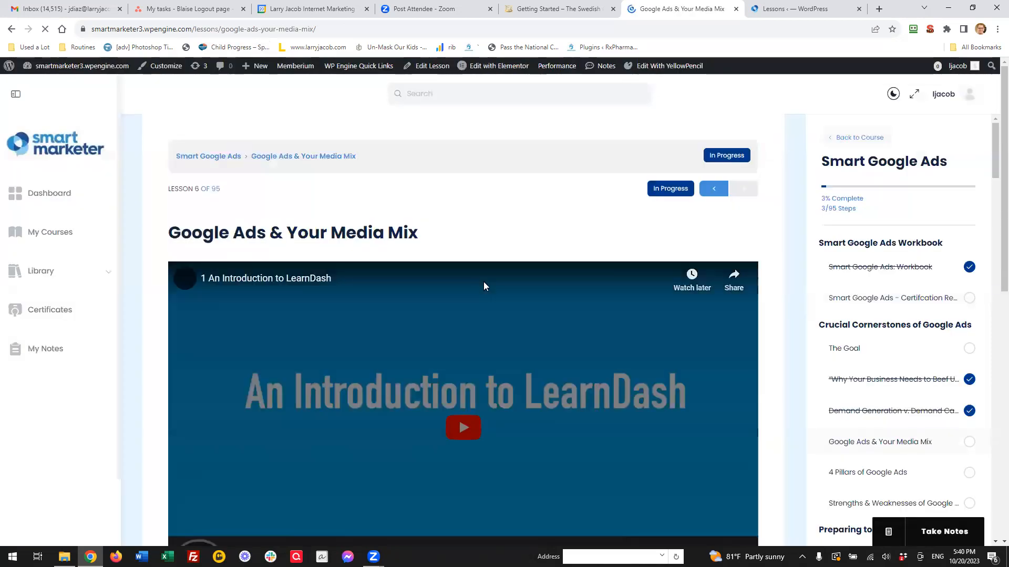
{"action": "scroll", "scroll_direction": "down", "scroll_amount": 3}
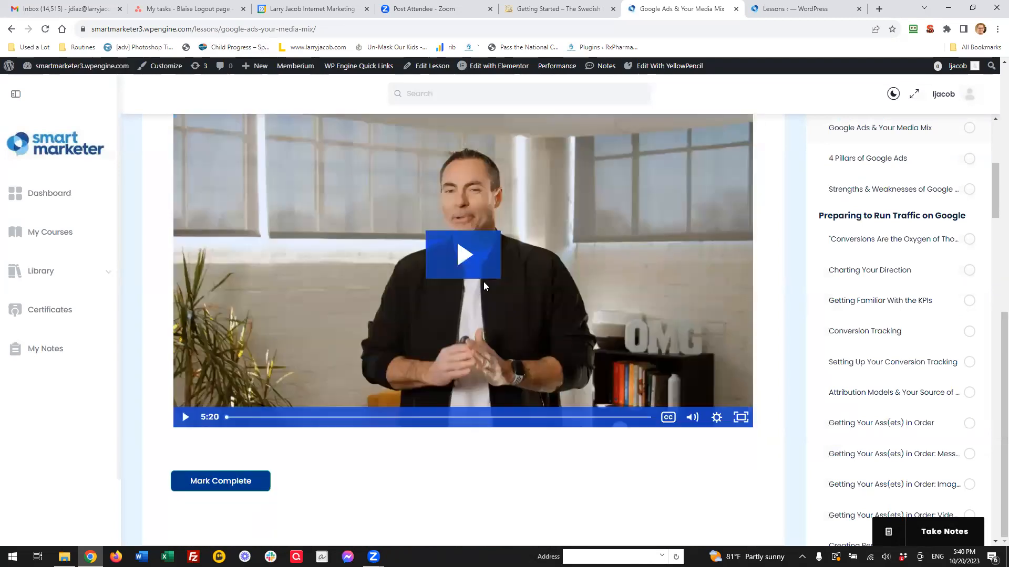
{"action": "scroll", "scroll_direction": "up", "scroll_amount": 3}
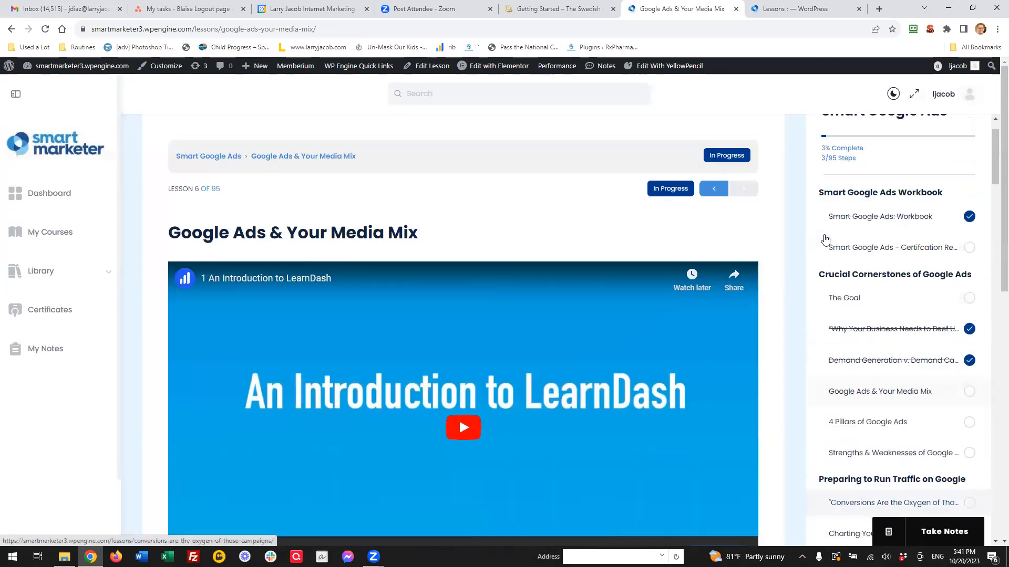
{"action": "scroll", "scroll_direction": "up", "scroll_amount": 3}
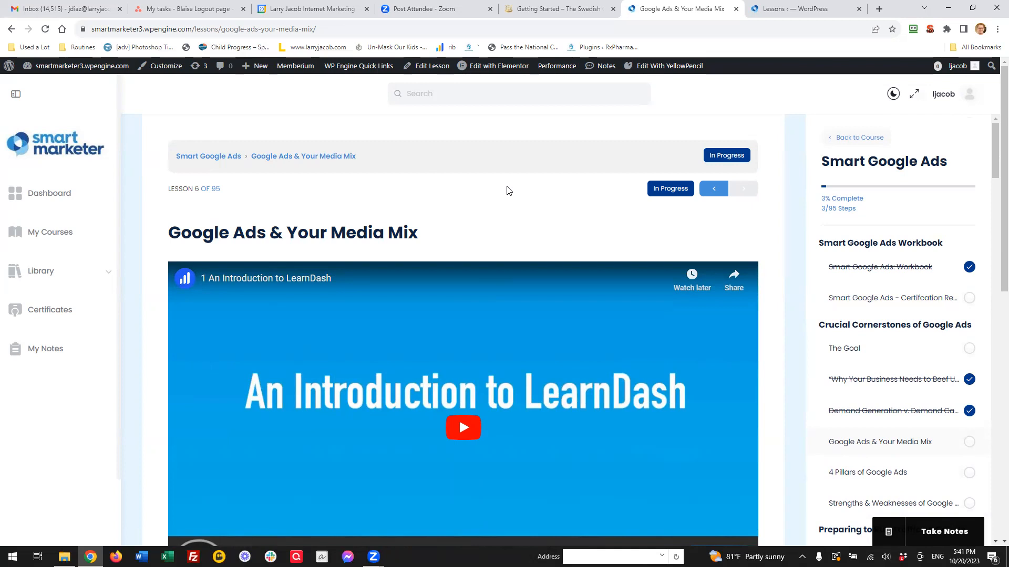
{"action": "mouse_move", "coordinate": [299, 119]}
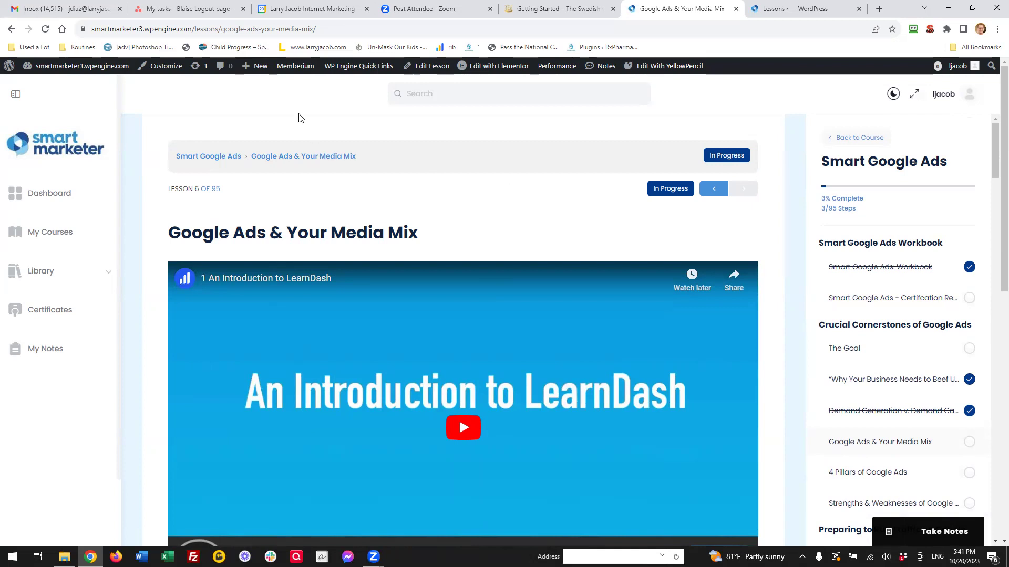
{"action": "mouse_move", "coordinate": [459, 285]}
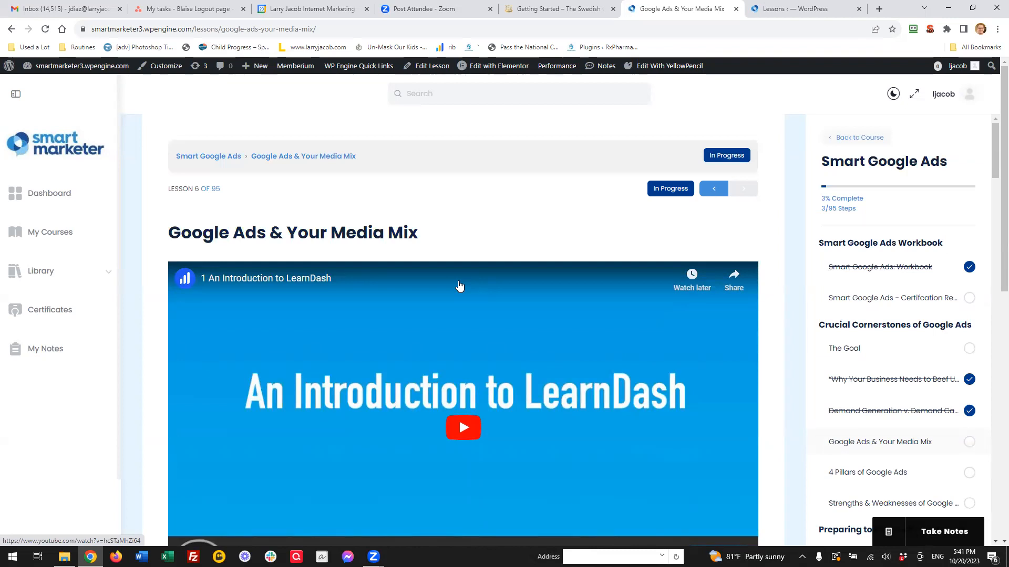
{"action": "mouse_move", "coordinate": [146, 173]}
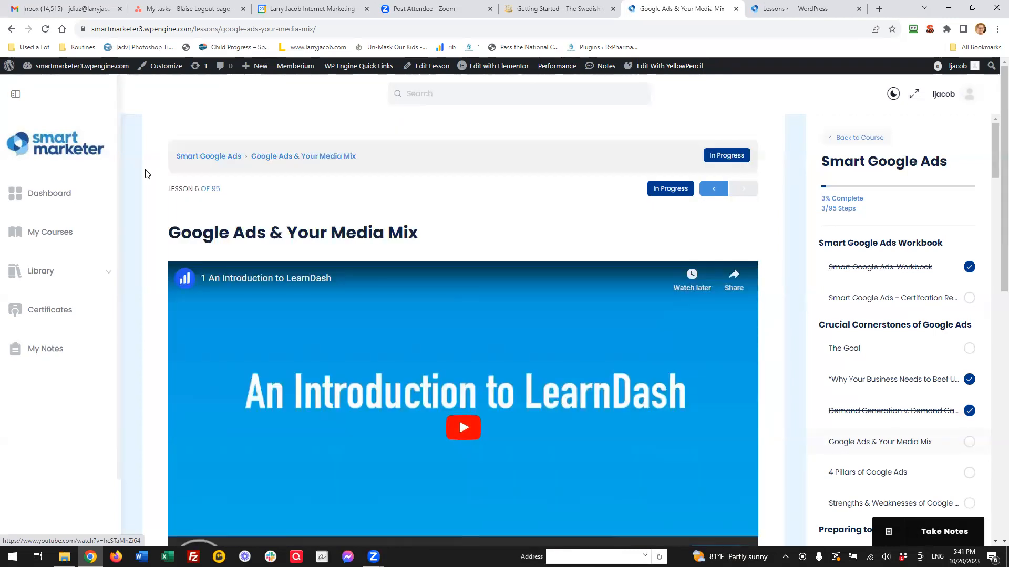
- Scroll the widened Media Mix lesson with the left navigation hidden
{"action": "scroll", "scroll_direction": "down", "scroll_amount": 3}
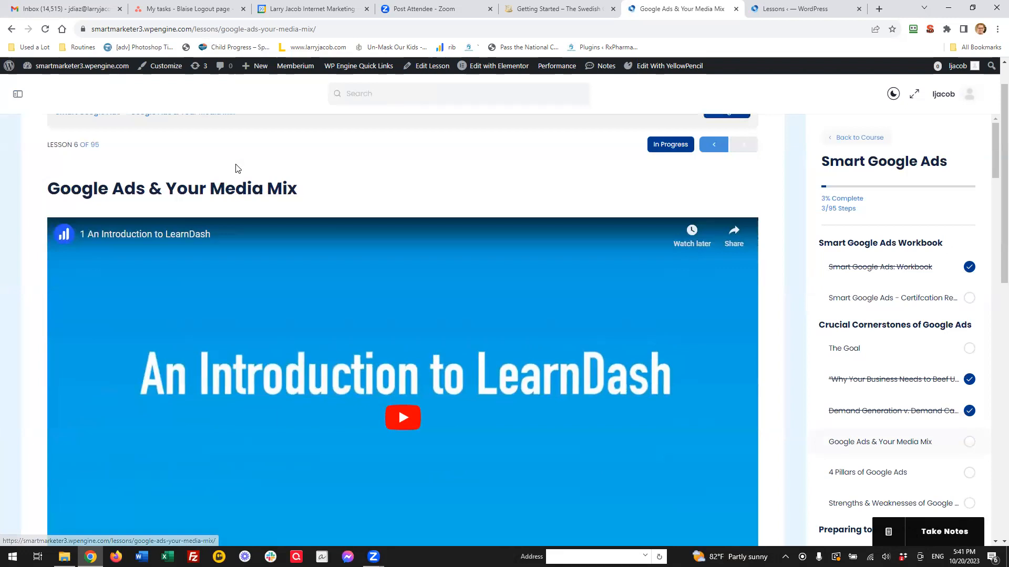
{"action": "scroll", "scroll_direction": "up", "scroll_amount": 3}
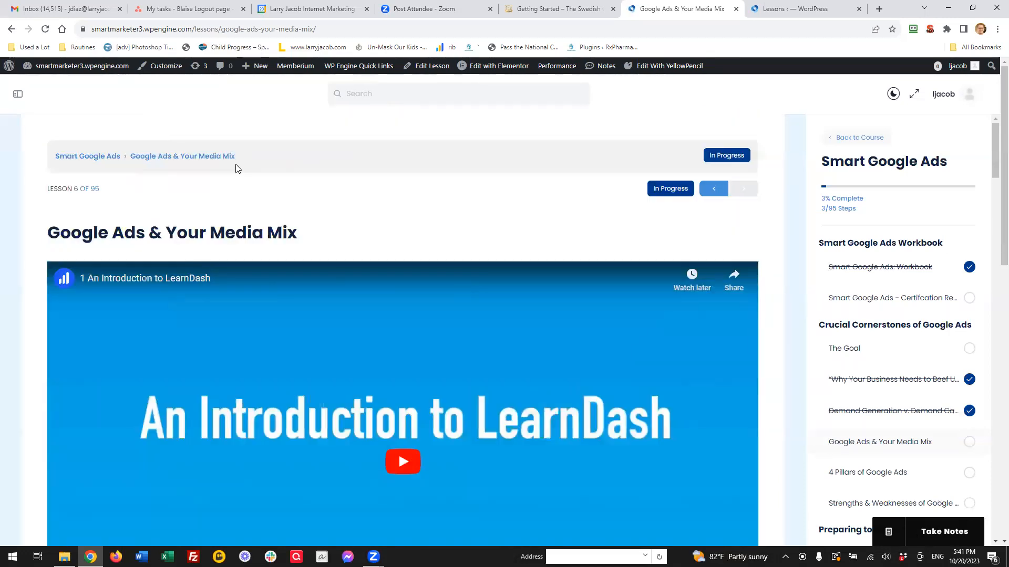
{"action": "mouse_move", "coordinate": [797, 520]}
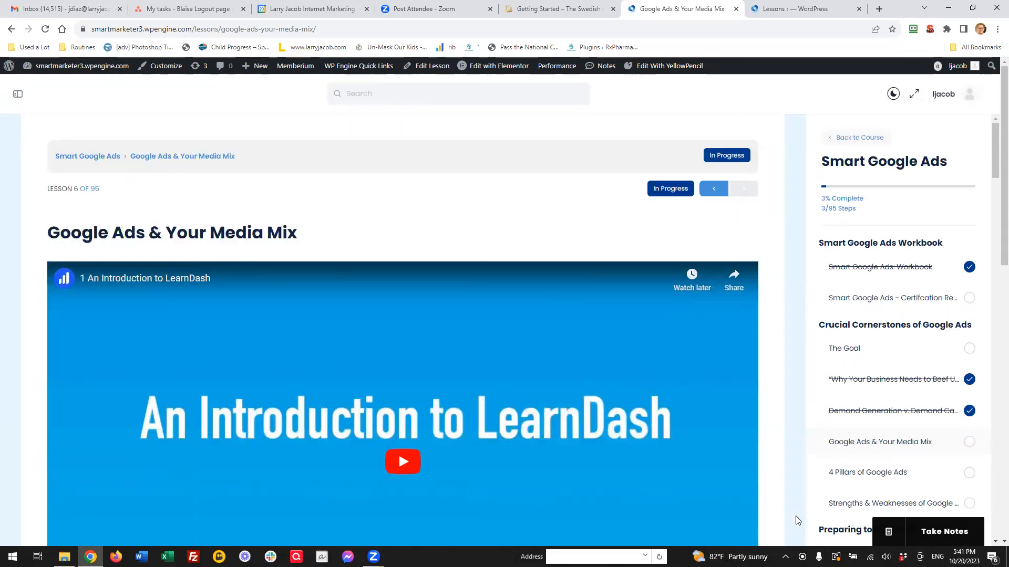